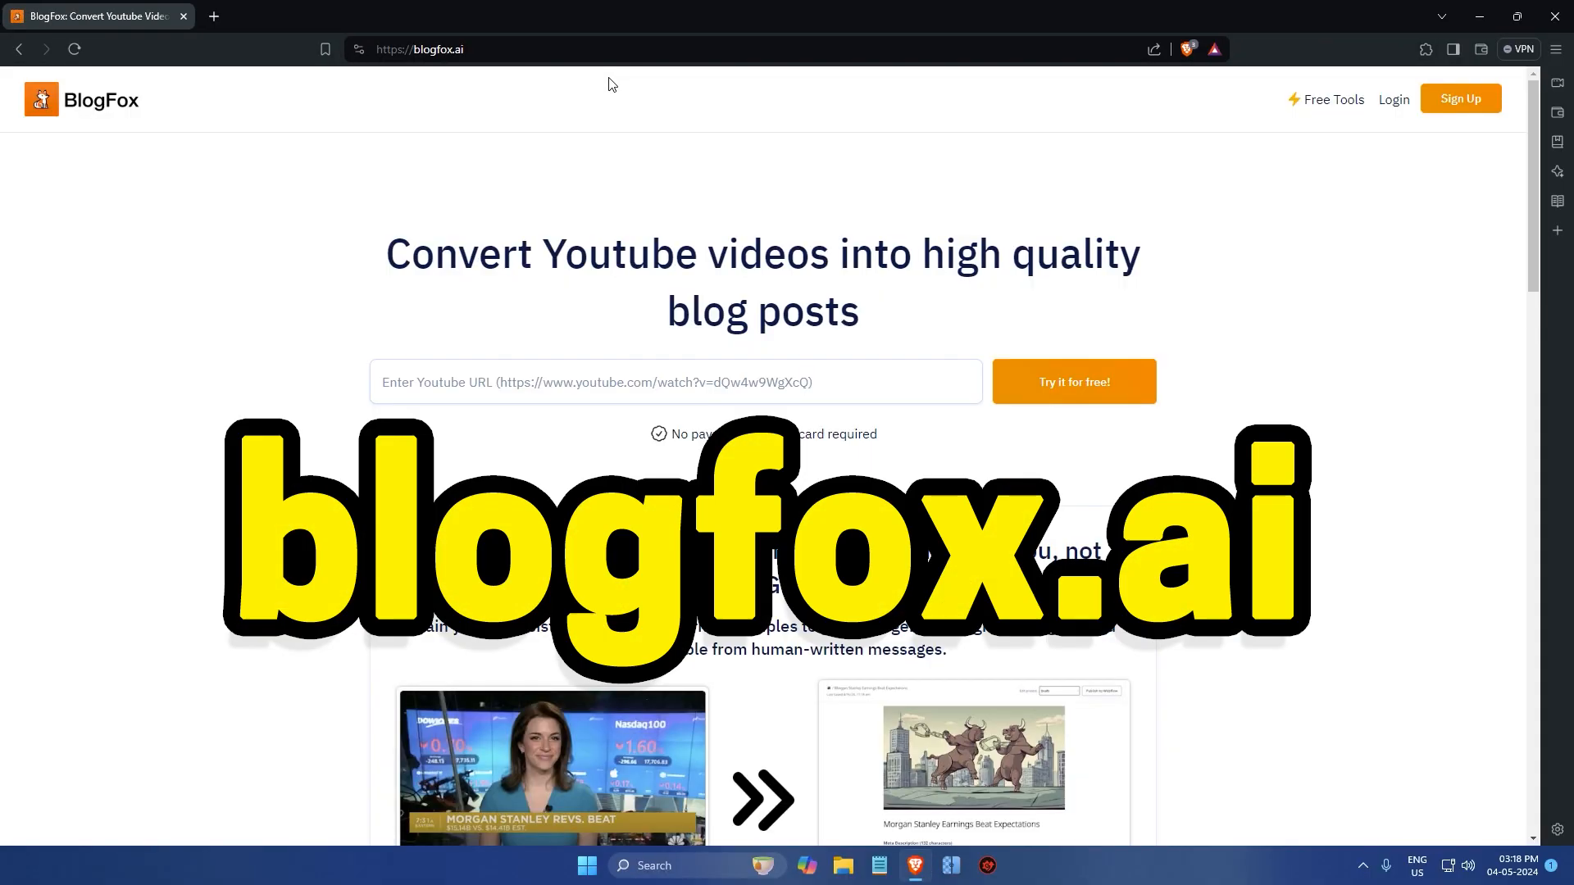
Step: Go from Sign Up on the homepage to the Log in page
click(1459, 98)
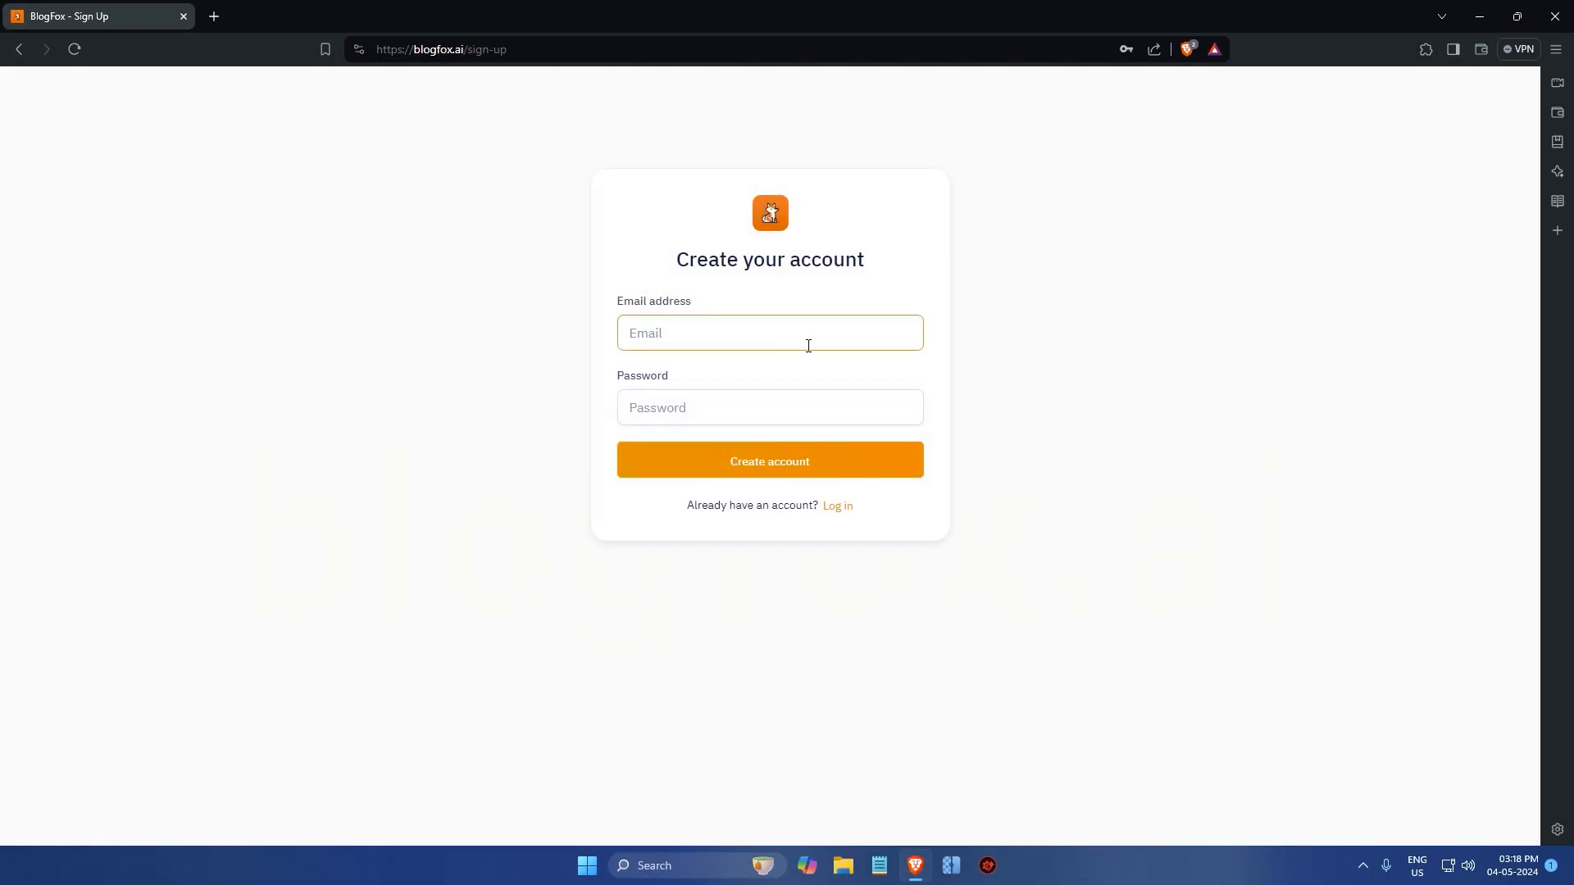
click(838, 506)
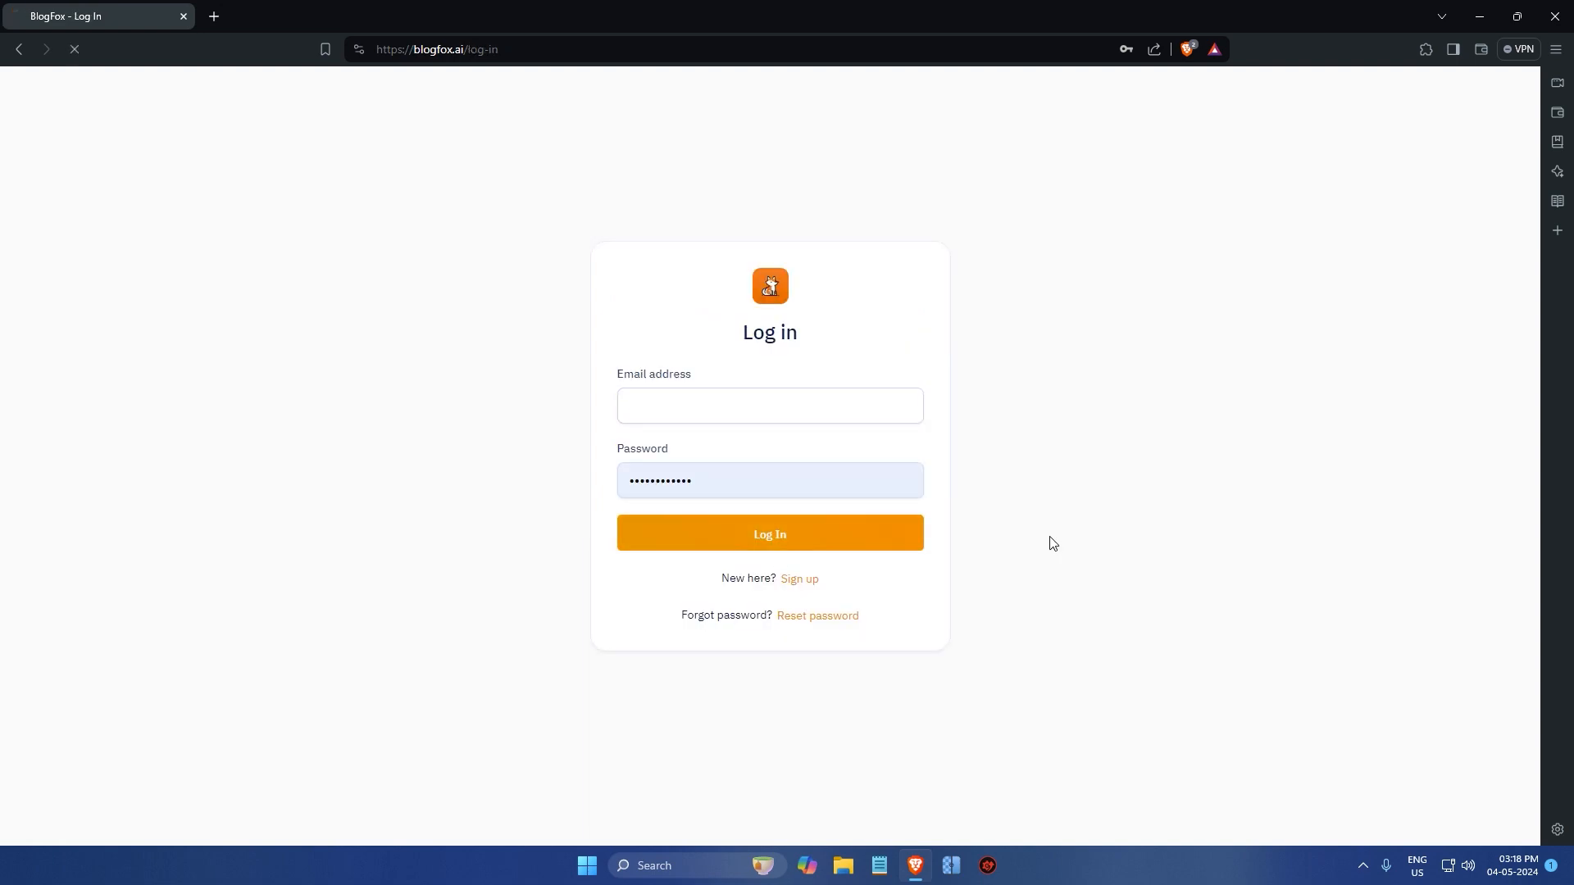
click(769, 532)
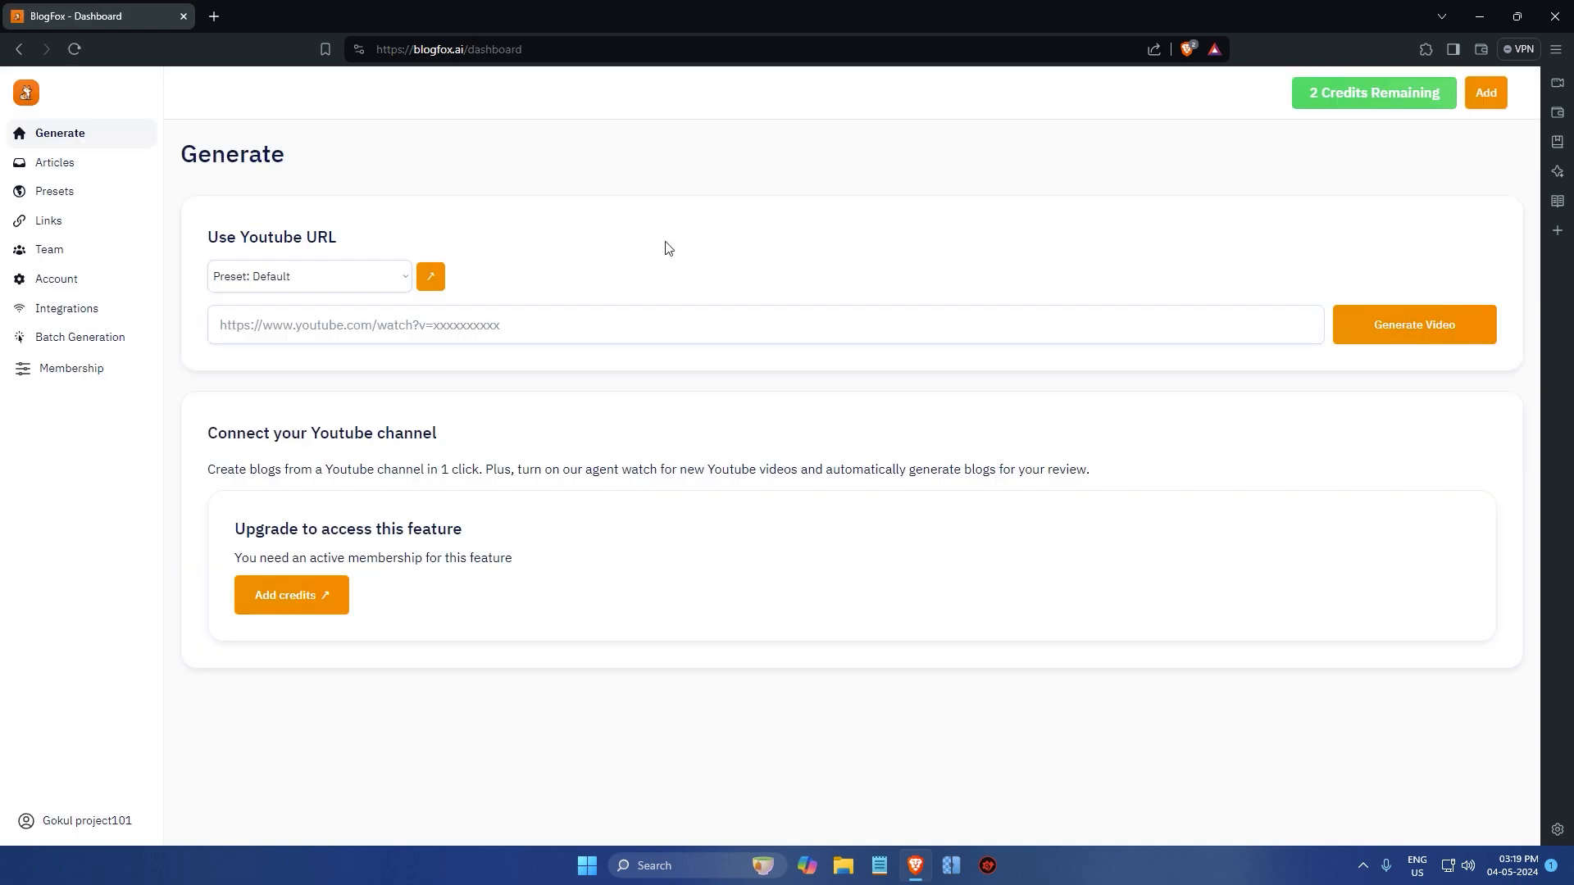
text(https://www.youtube.com/watch?v=aQYcwmRxnbE)
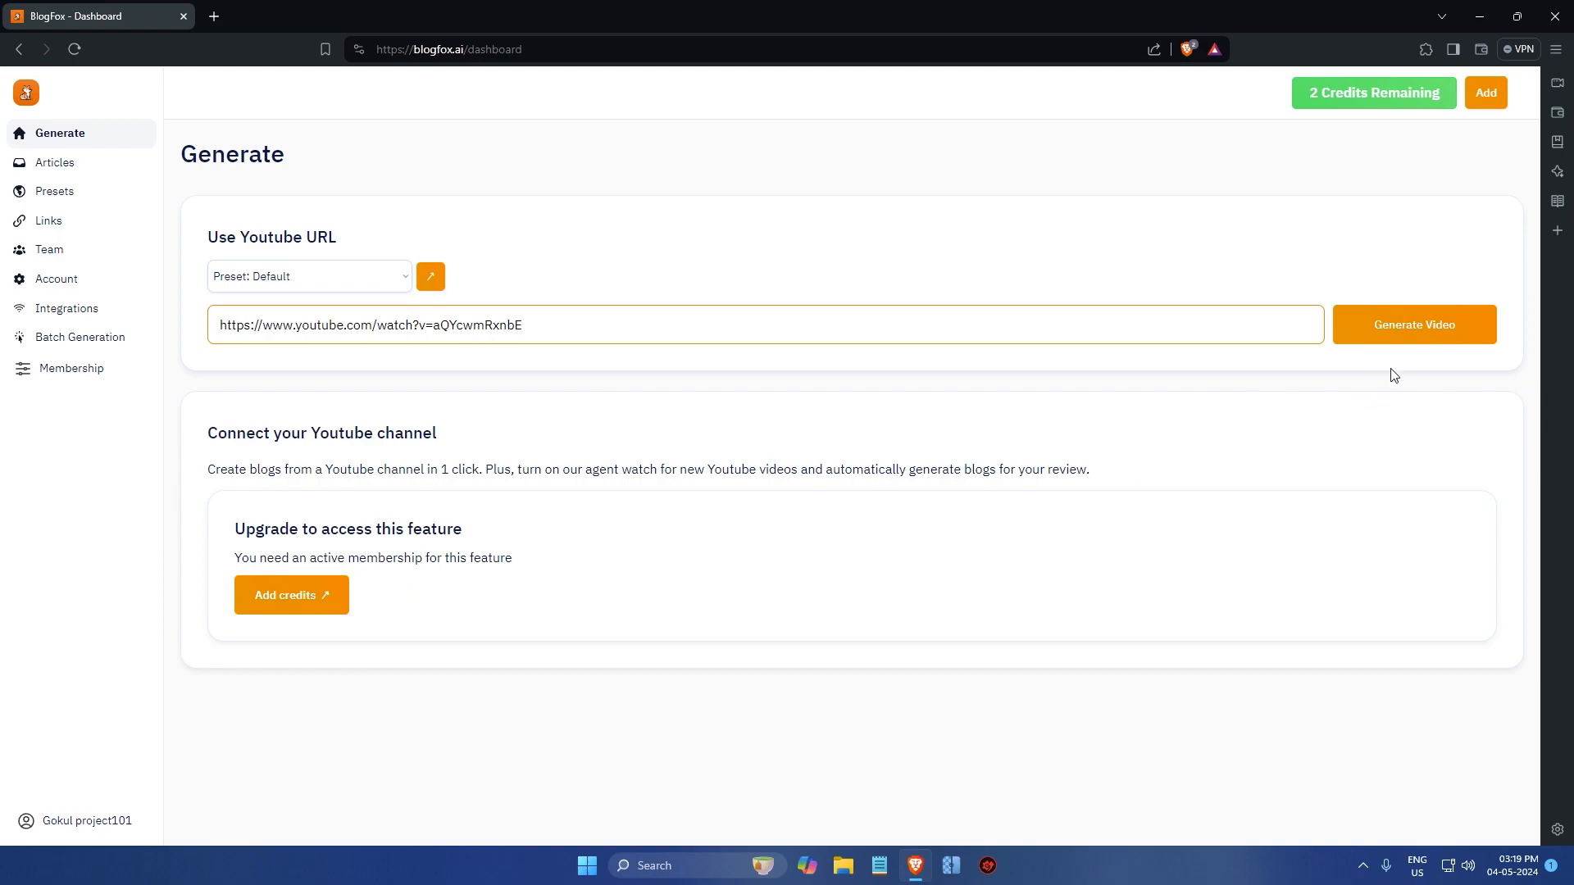
click(1414, 324)
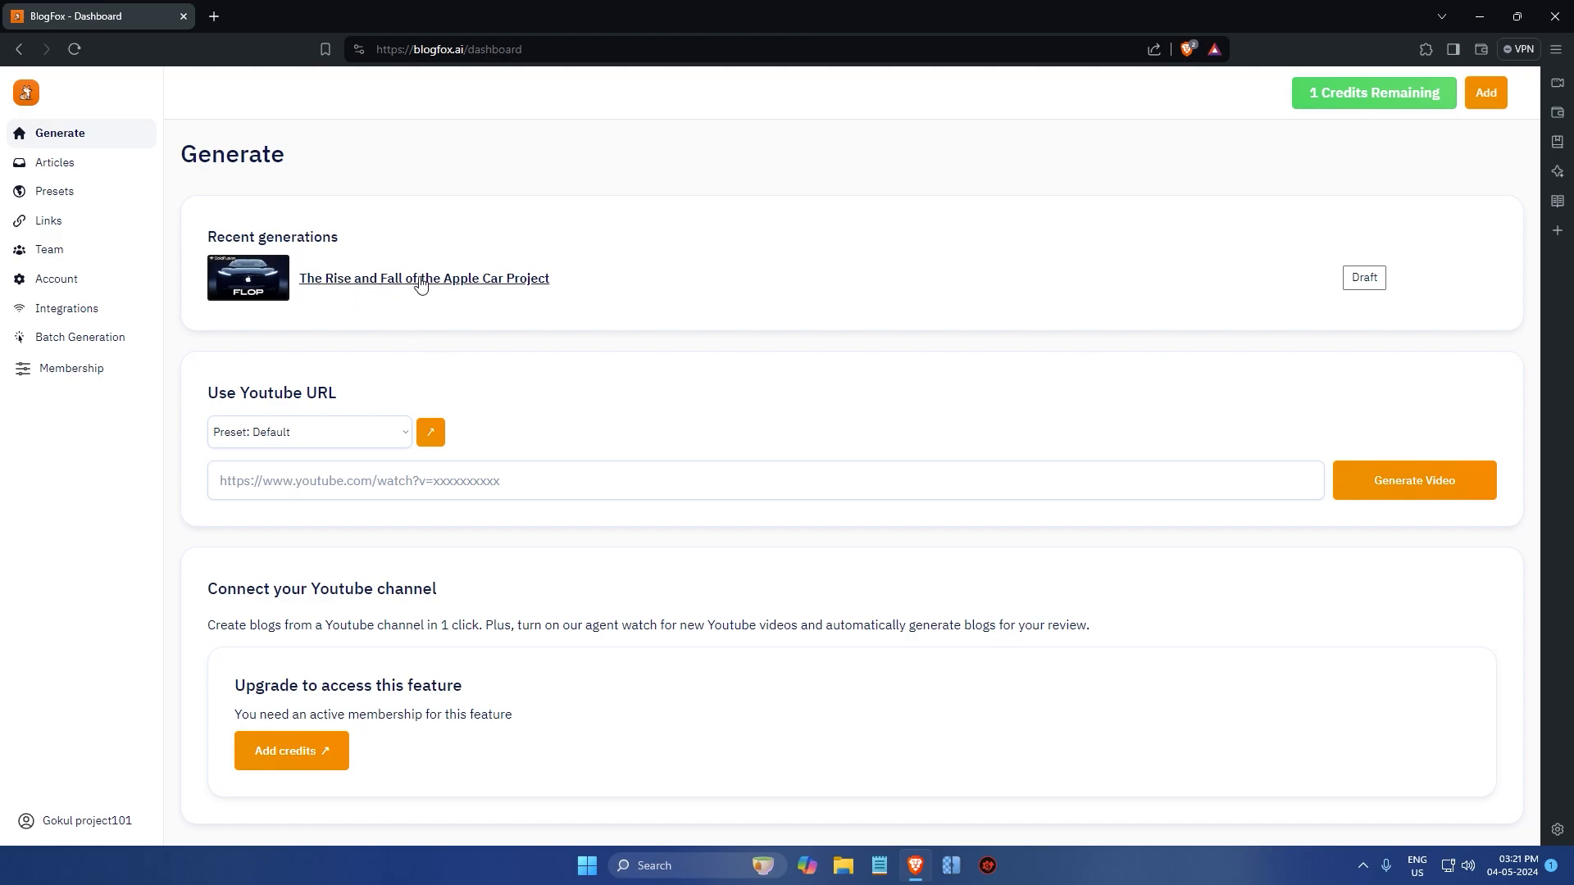
Step: Open 'The Rise and Fall of the Apple Car Project' draft and bold 'Apple'
click(424, 278)
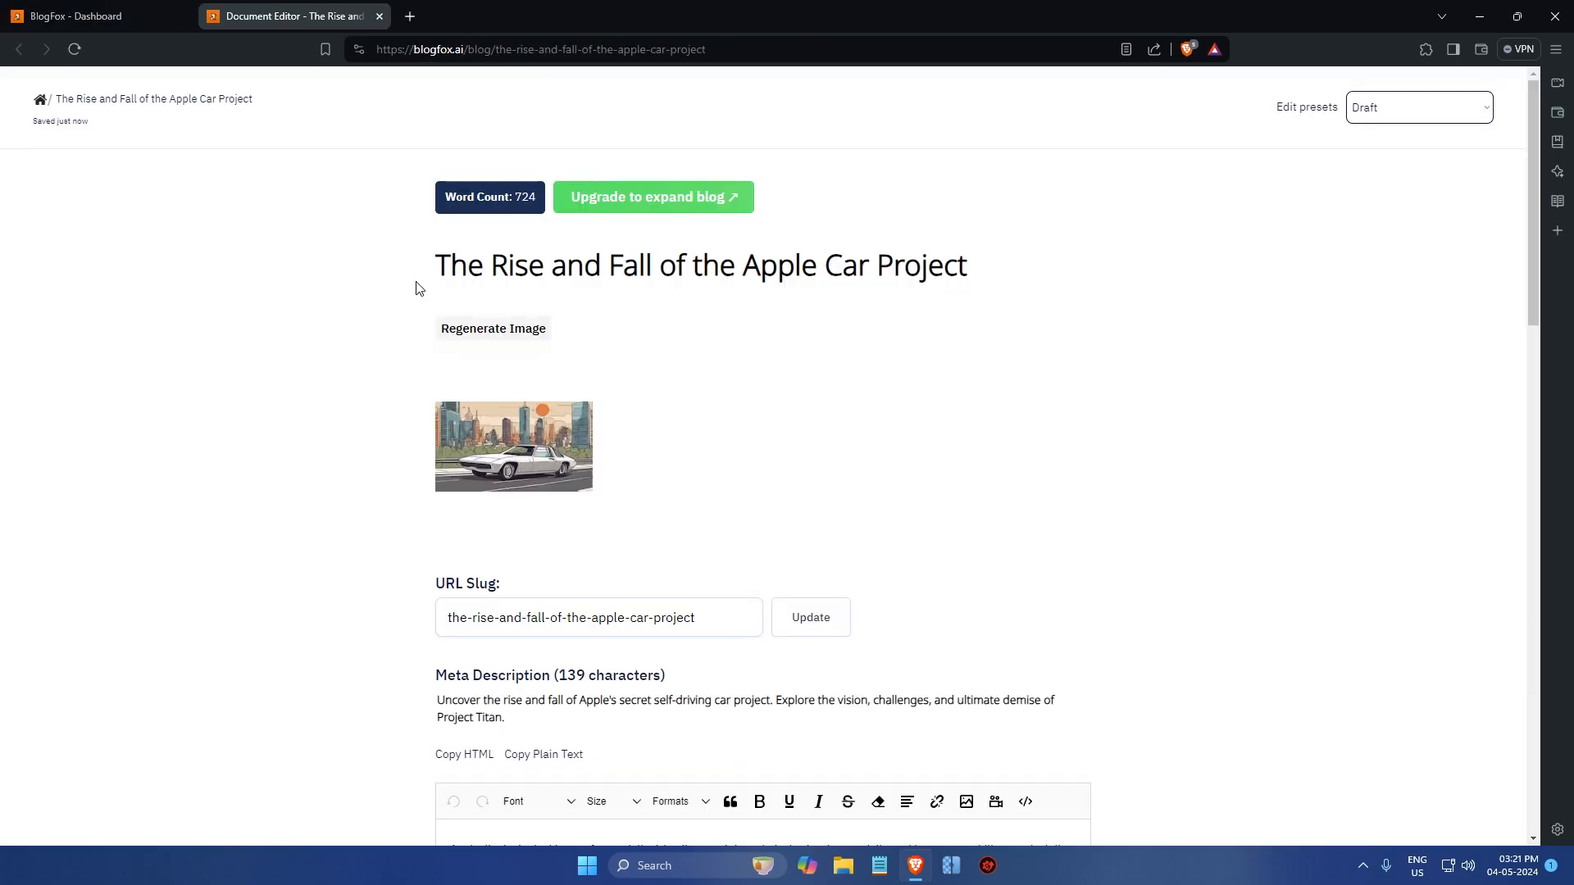
scroll(down, 3)
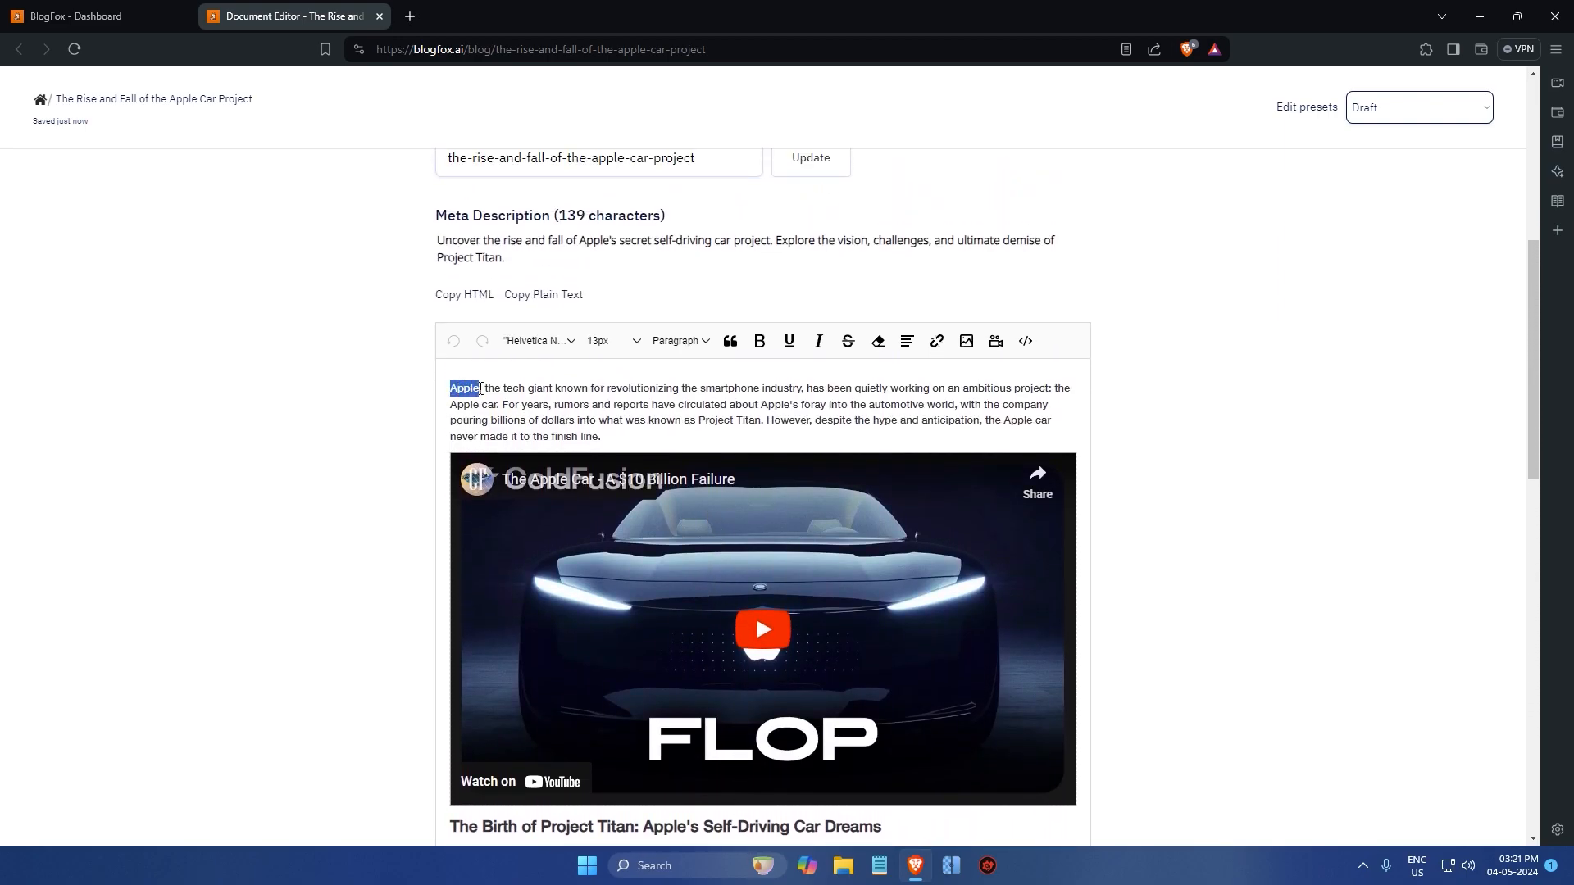
click(759, 341)
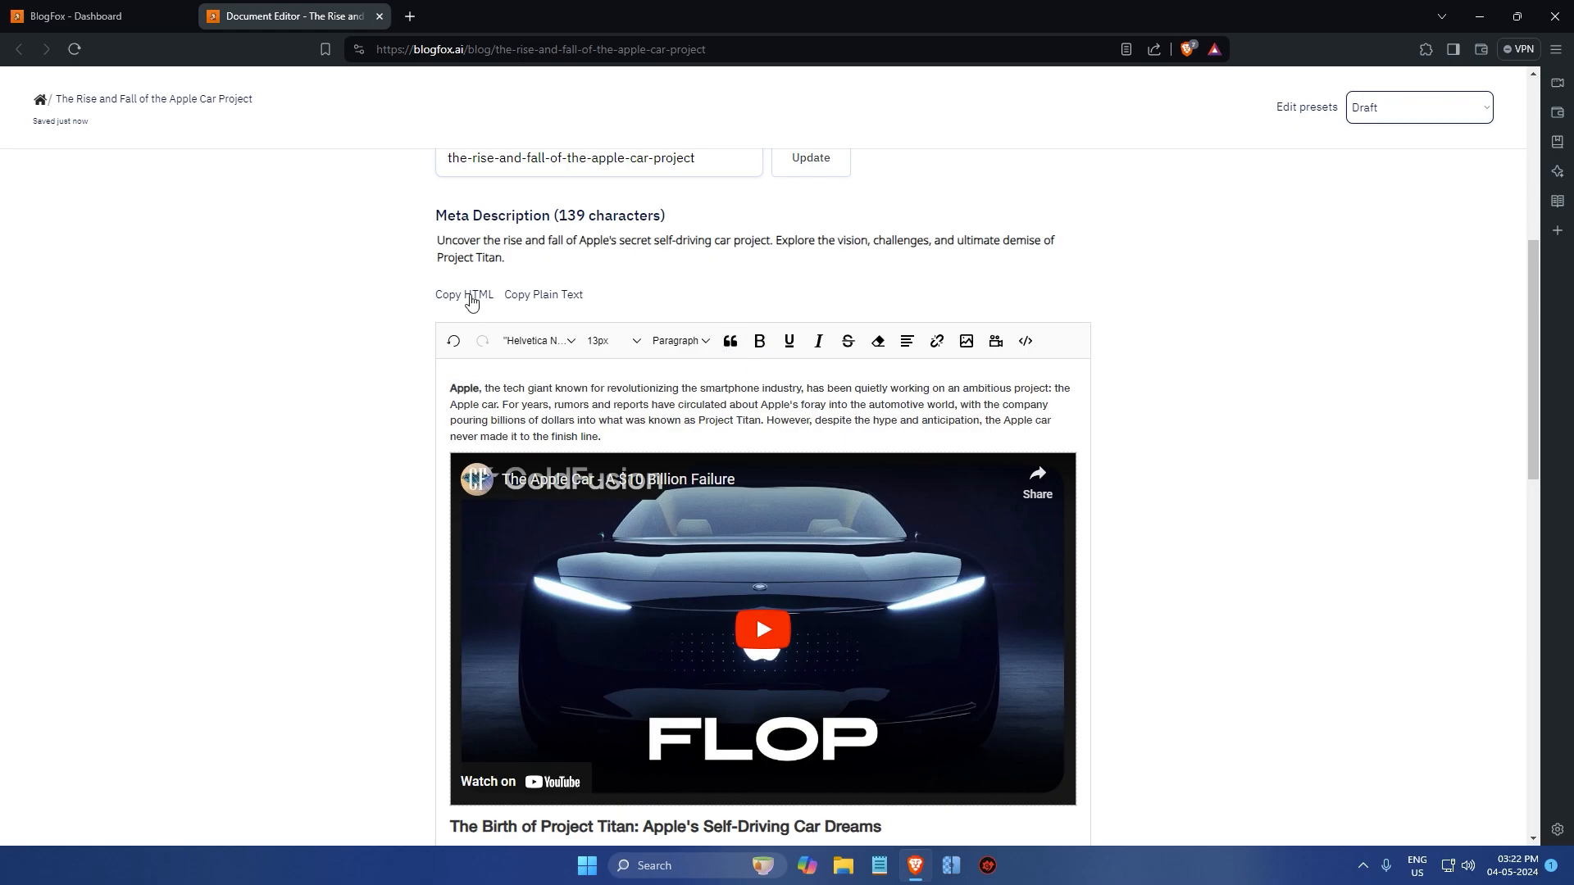
Step: Open the Membership page listing Starter, Basic, Pro and Premier plans
click(464, 295)
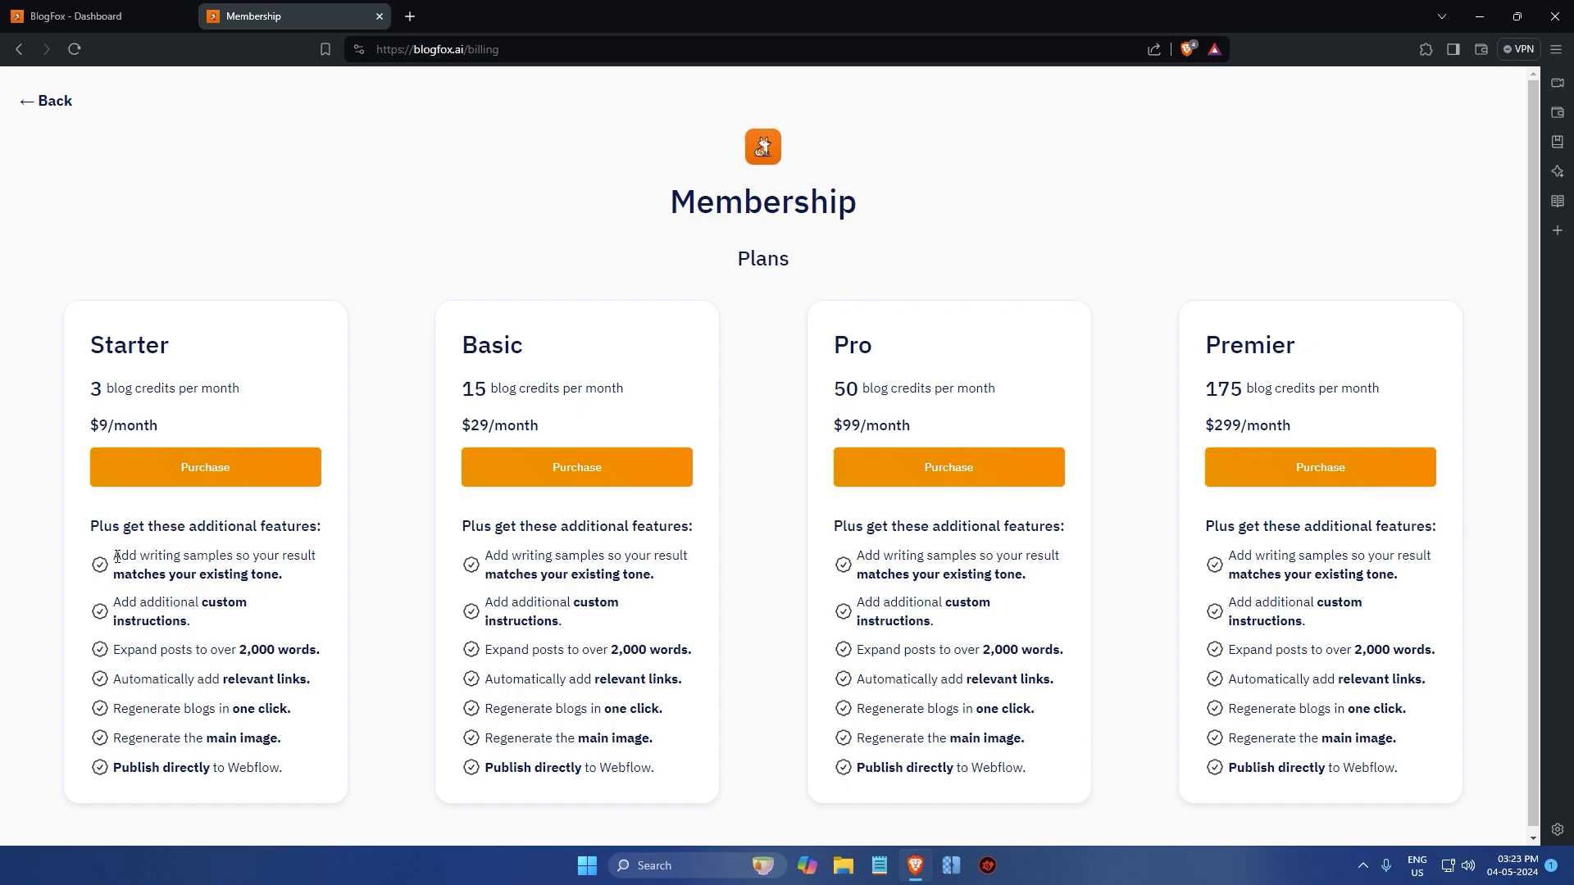
drag(113, 554, 297, 745)
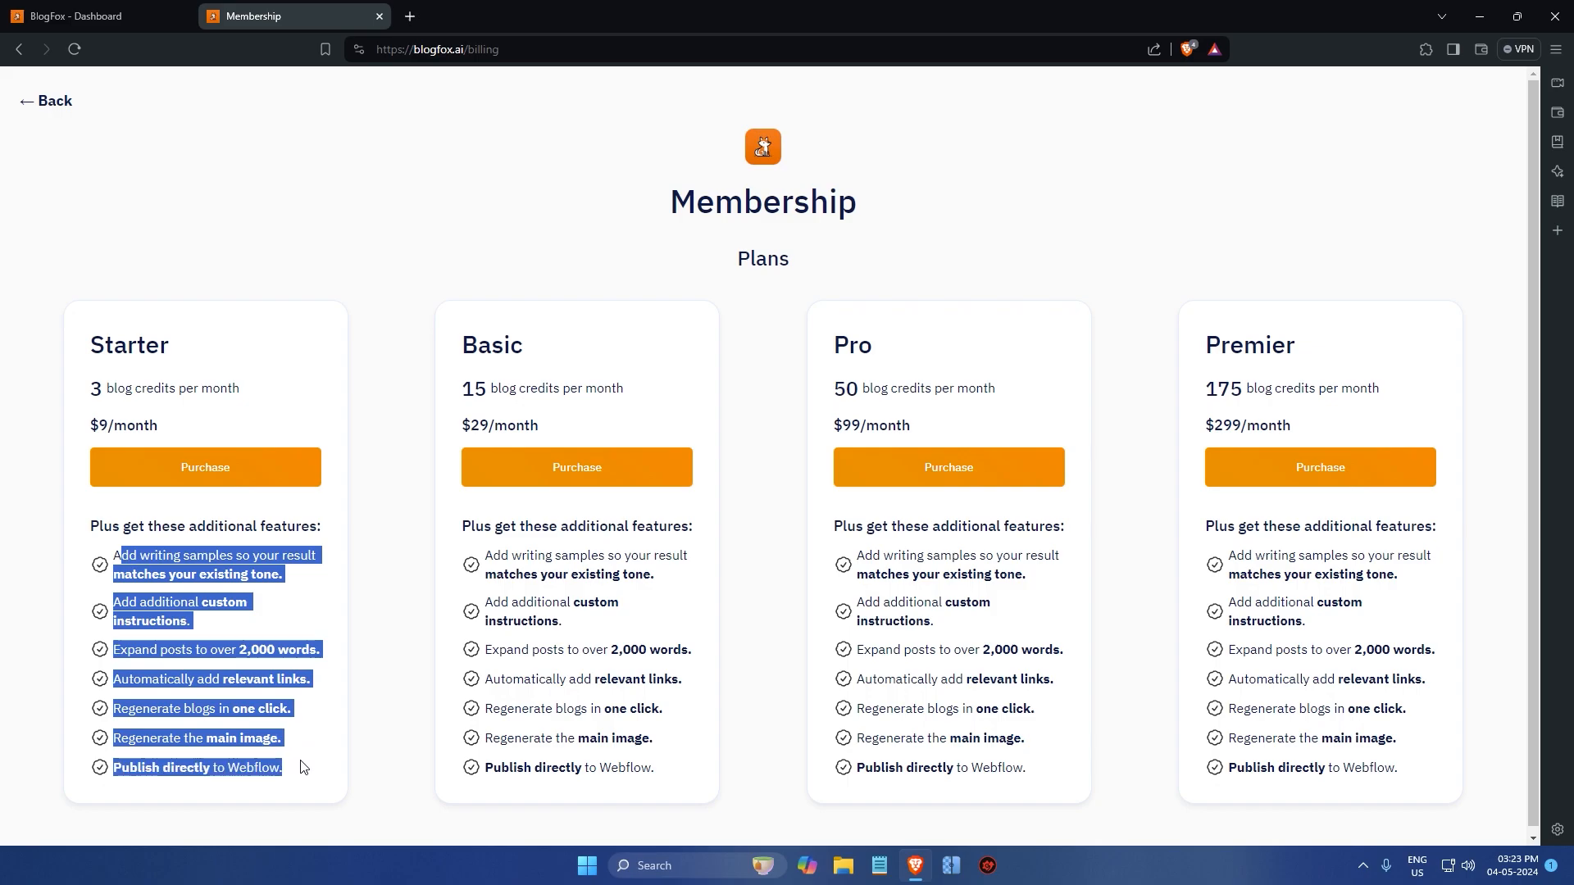
click(304, 764)
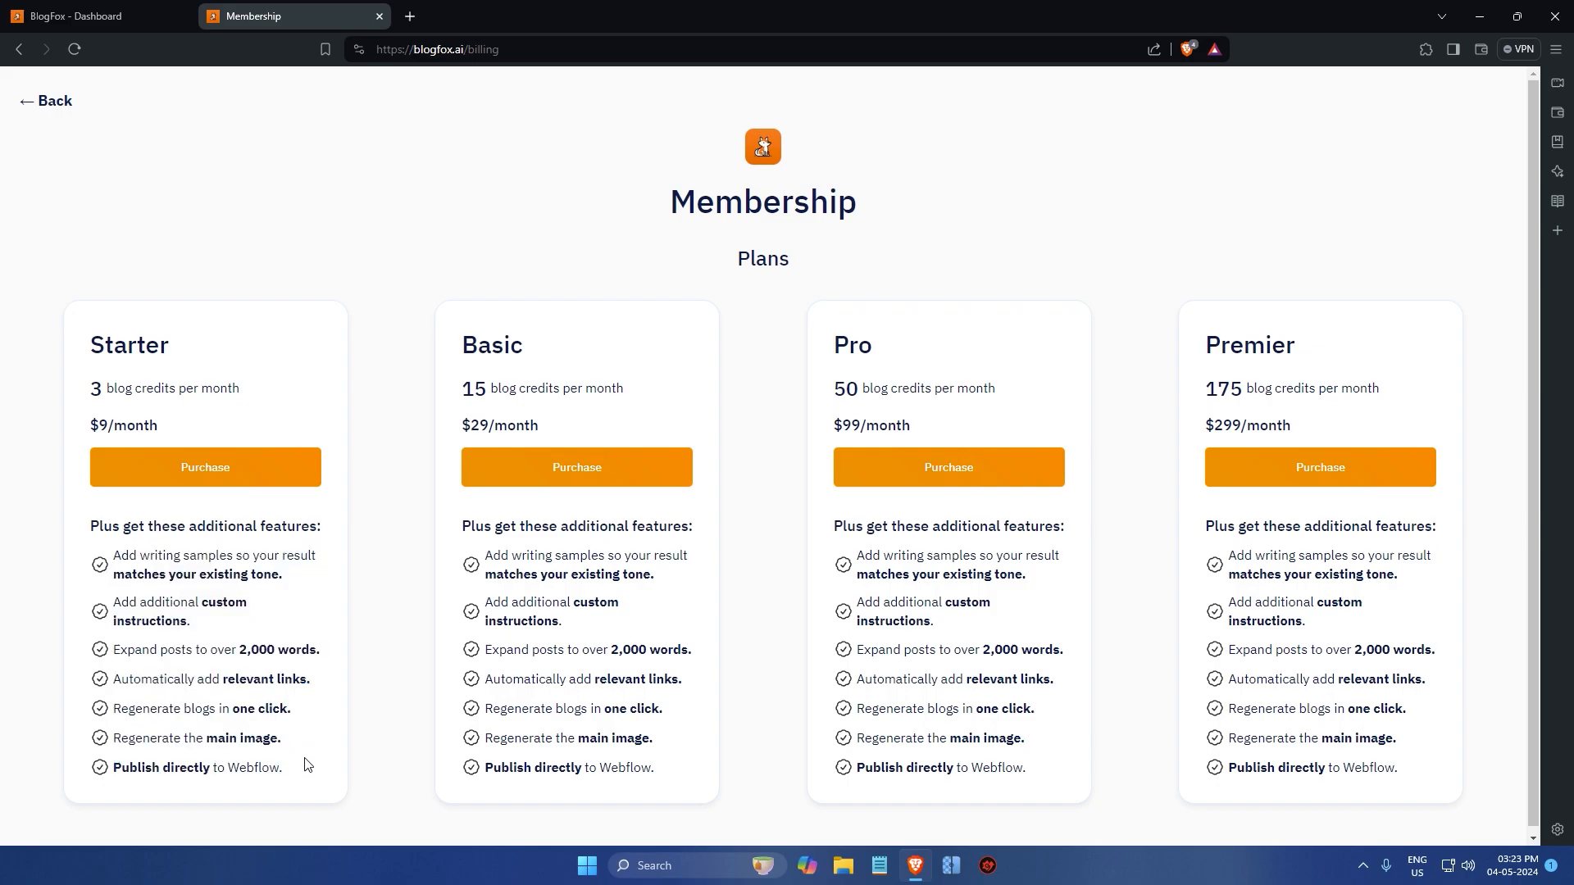
mouse_move(307, 745)
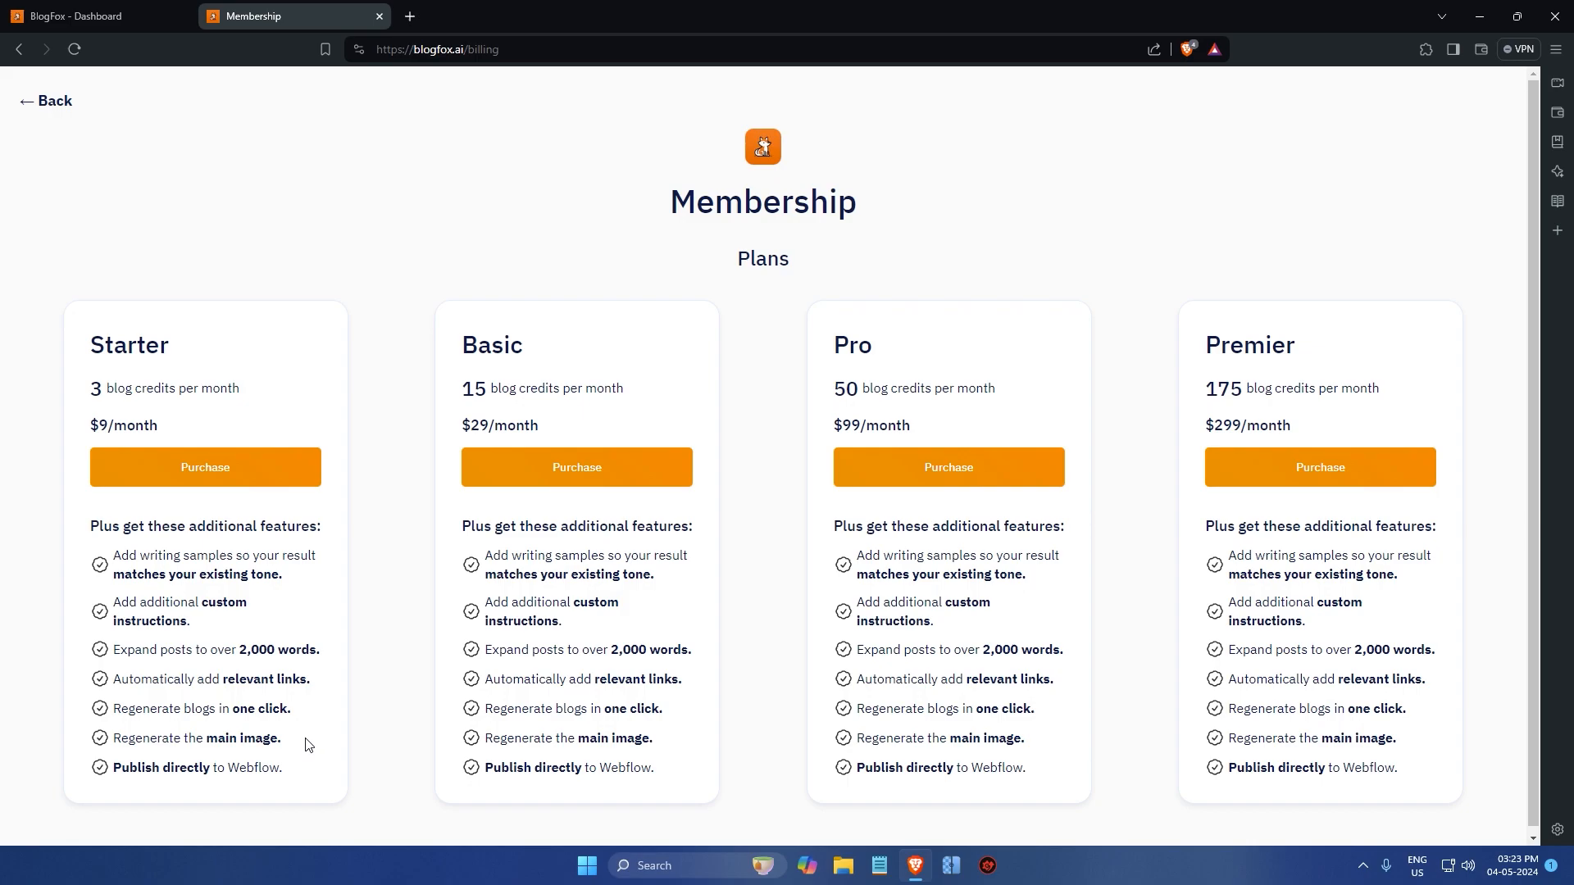